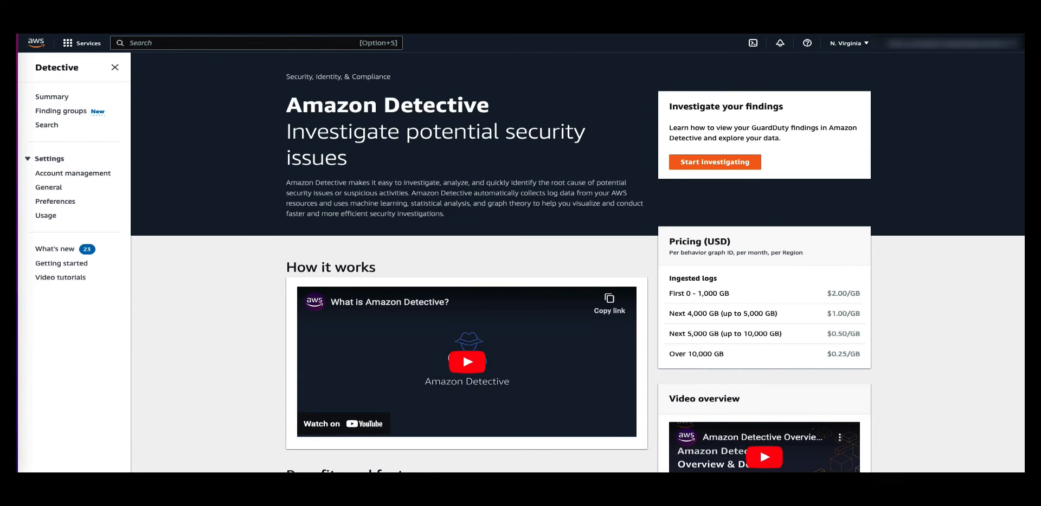
Open Finding groups from the Detective navigation pane to list the active groups.
left_click(60, 111)
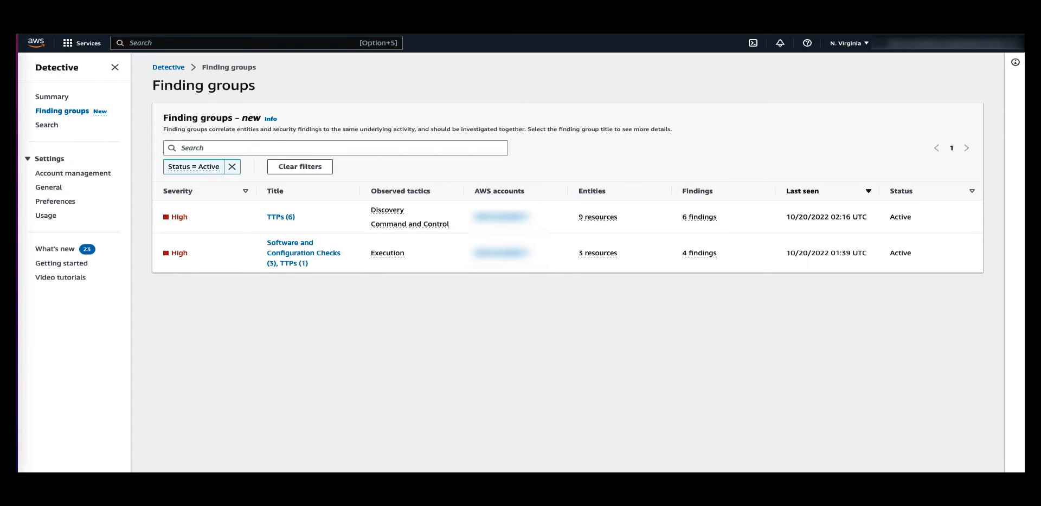
left_click(177, 192)
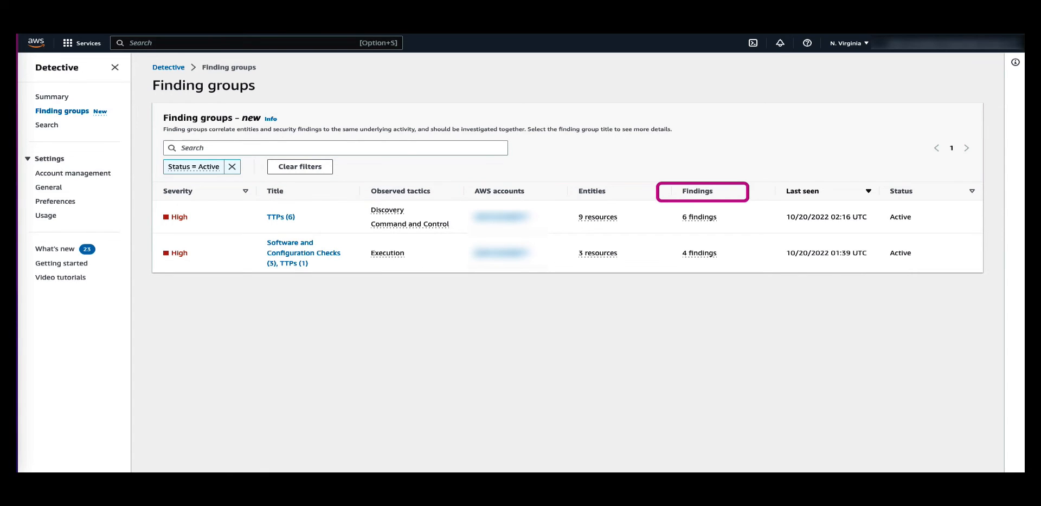
mouse_move(608, 192)
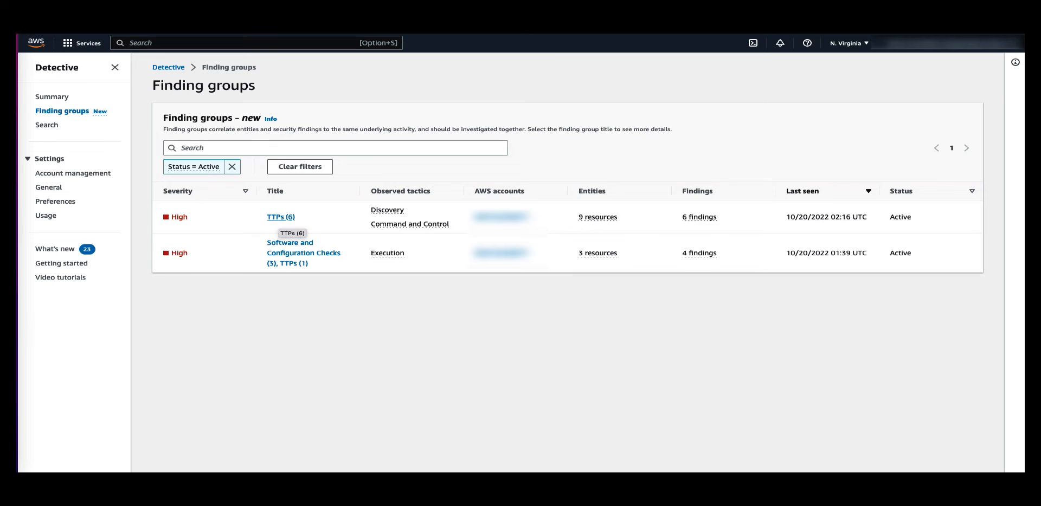
left_click(281, 217)
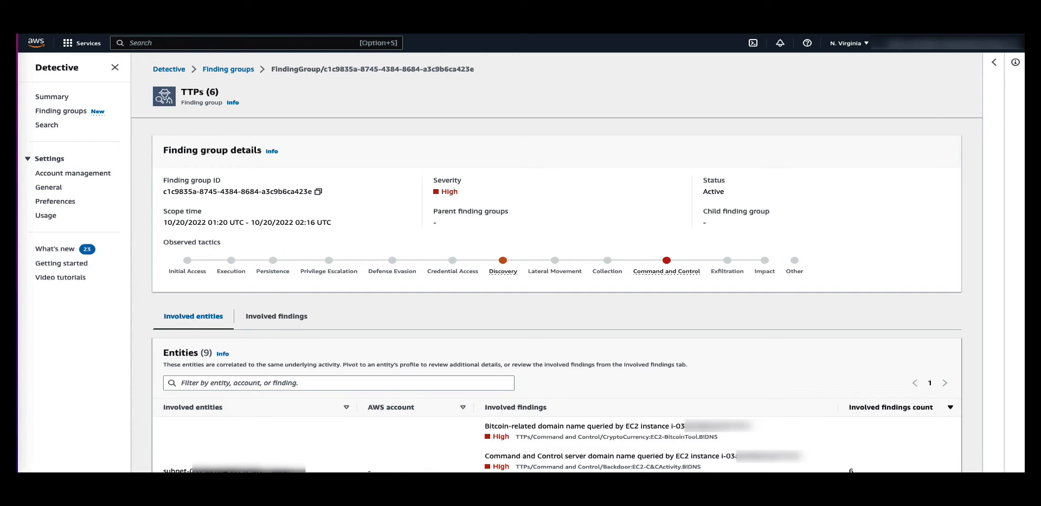
Scroll past the TTPs (6) details and observed tactics to the involved entities list.
scroll("down", 3)
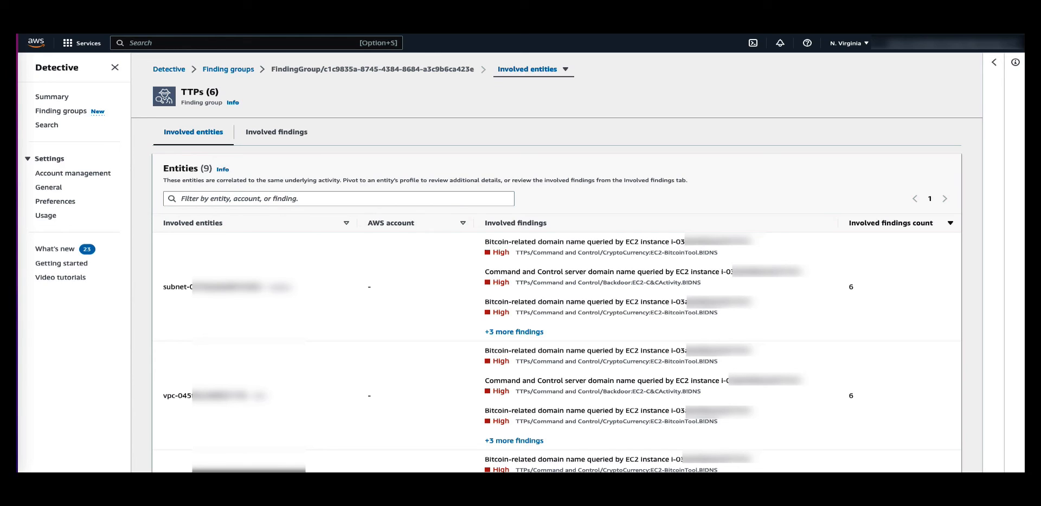
Scroll the Entities table to show instance and IP entities with their correlated findings.
scroll("down", 3)
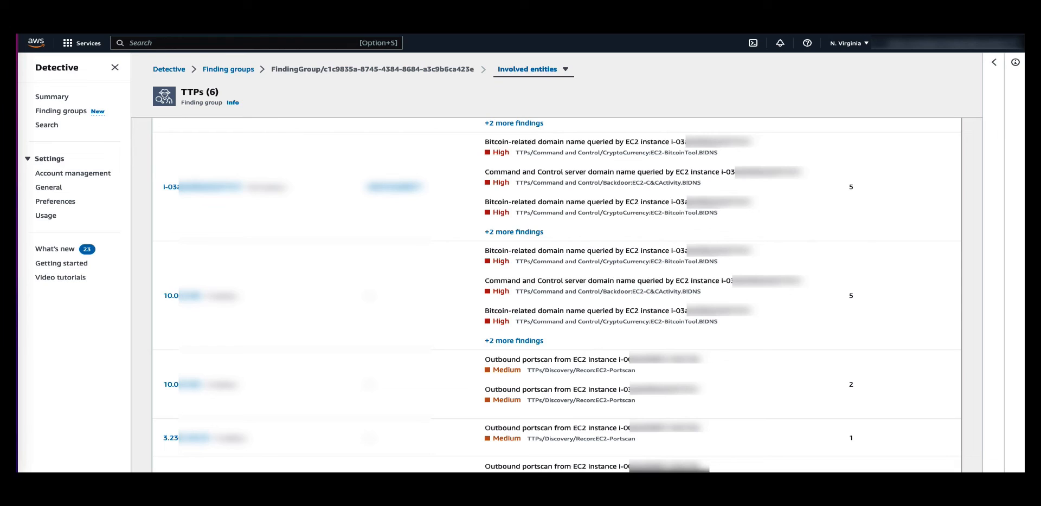
left_click(526, 69)
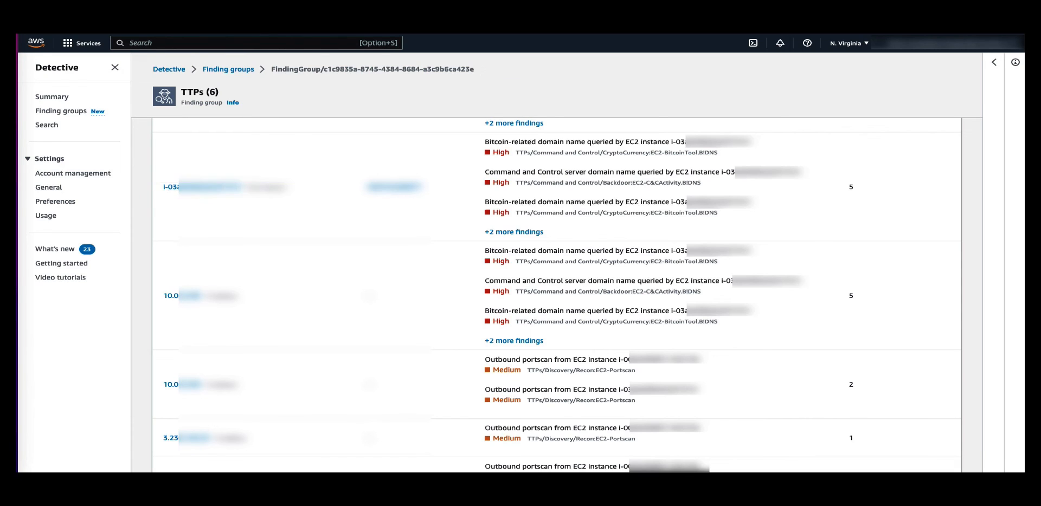